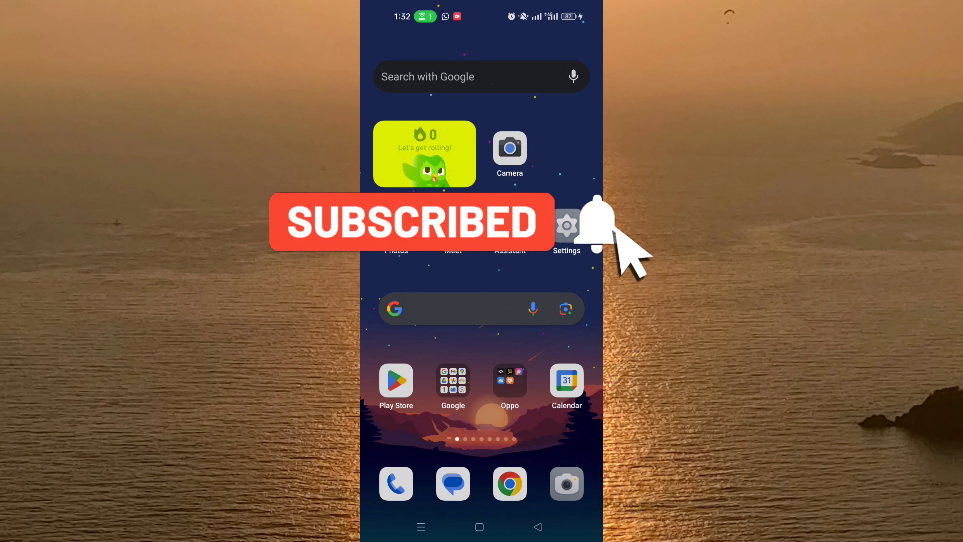
Go to the next home-screen page and bring up the Social folder of apps
{"action": "left_click", "coordinate": [605, 224]}
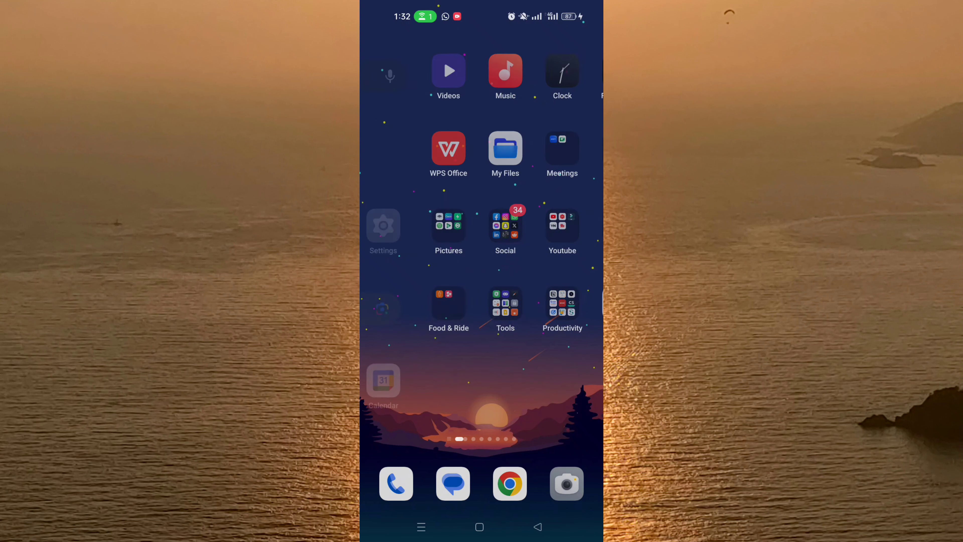
{"action": "left_click", "coordinate": [505, 225]}
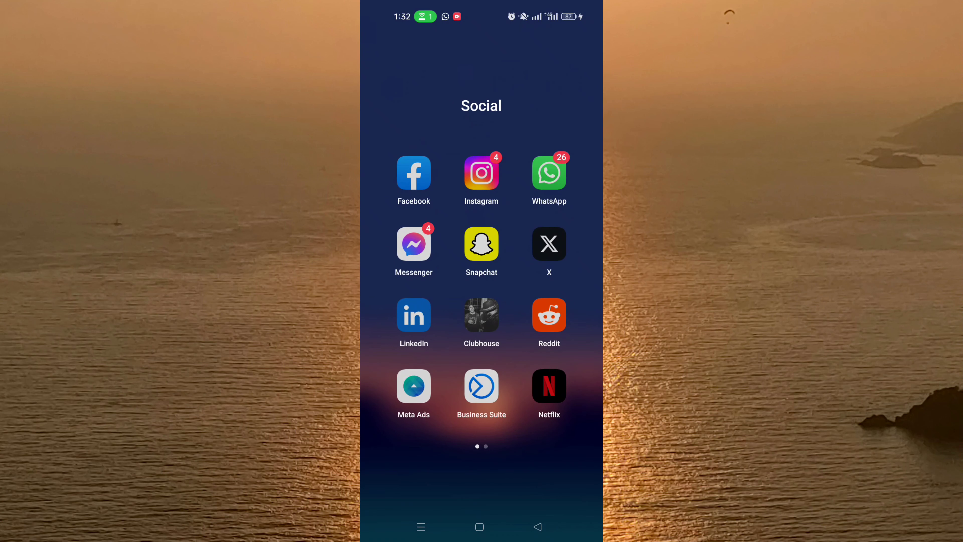
Launch Netflix and scroll its home feed down to the Continue Watching row
{"action": "left_click", "coordinate": [549, 388]}
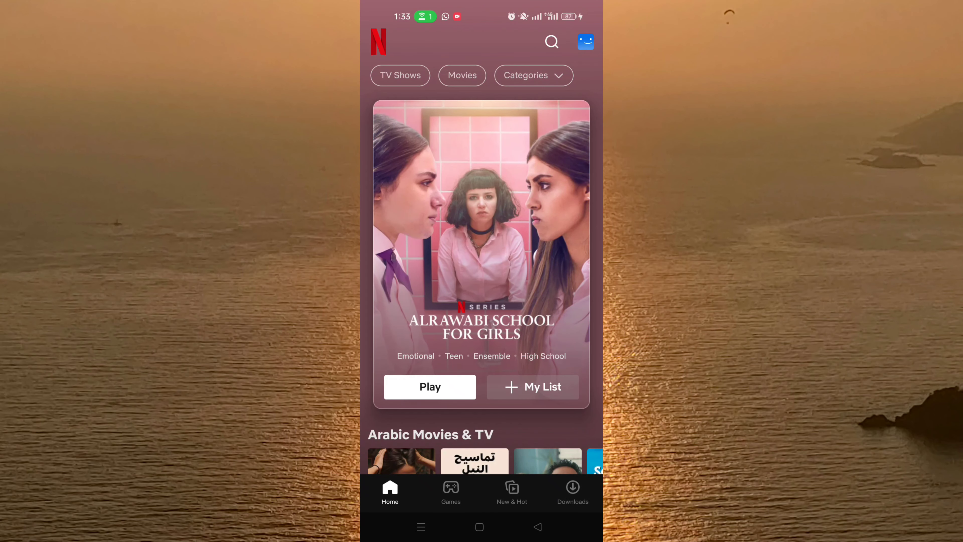
{"action": "scroll", "scroll_direction": "down", "scroll_amount": 3}
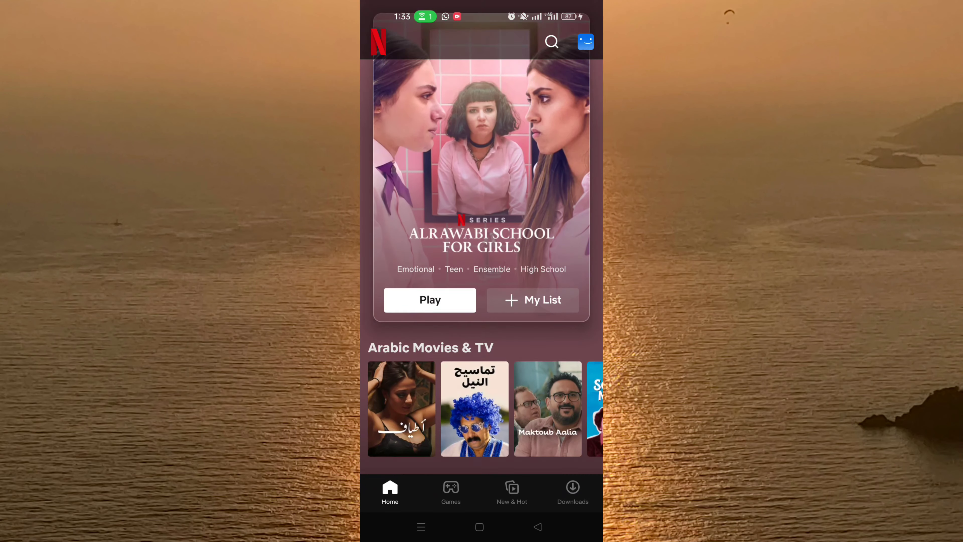
{"action": "scroll", "scroll_direction": "down", "scroll_amount": 3}
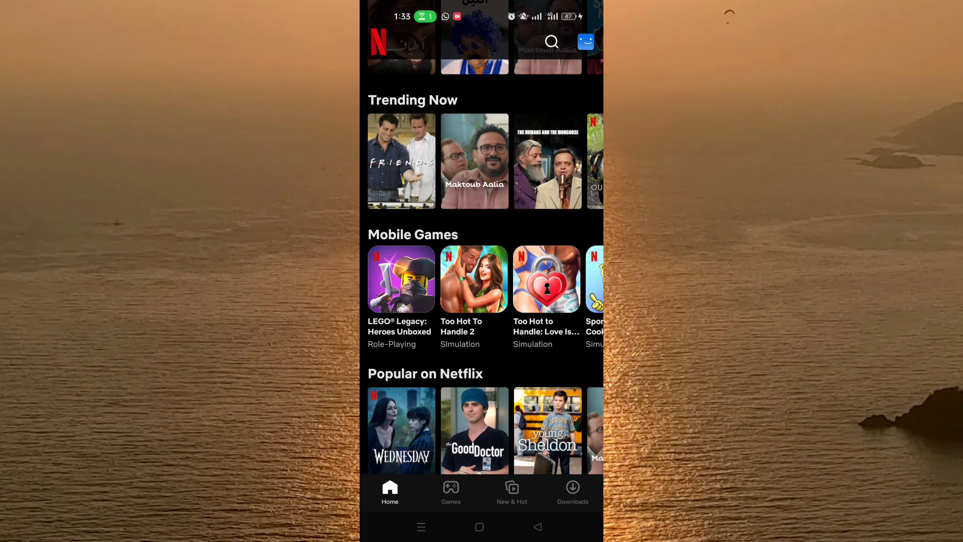
{"action": "scroll", "scroll_direction": "down", "scroll_amount": 3}
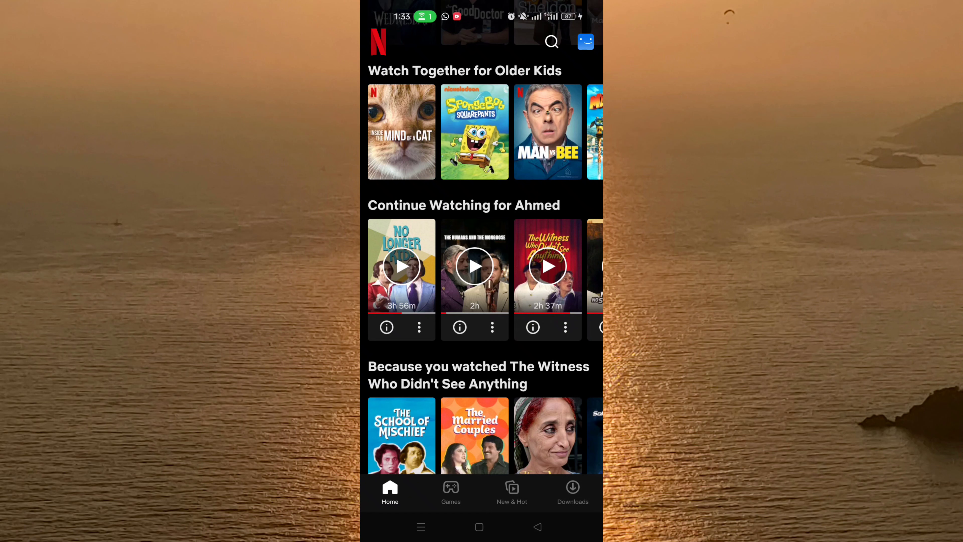
Show the options sheet for No Longer kids in the Continue Watching row
{"action": "left_click", "coordinate": [420, 326]}
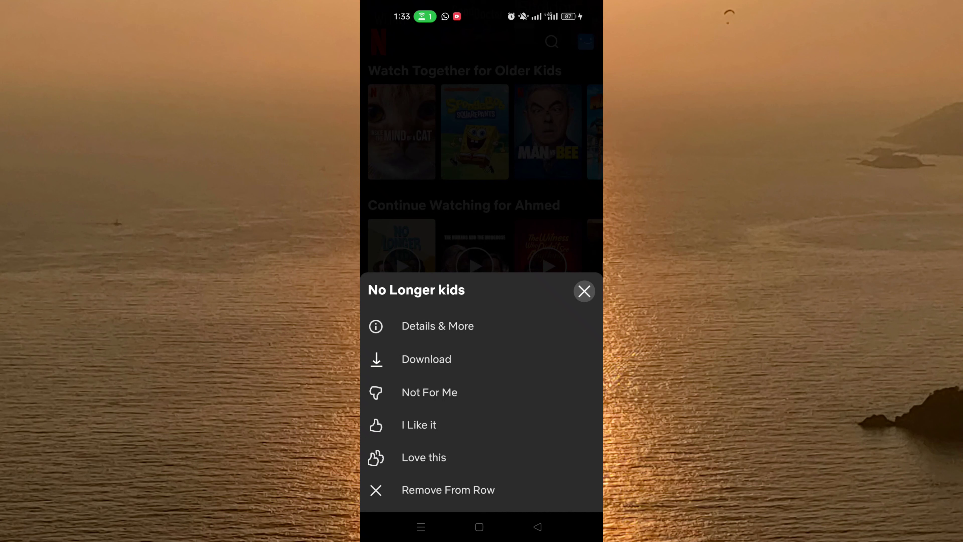
Choose Remove From Row for No Longer kids and dismiss the confirmation bar
{"action": "left_click", "coordinate": [448, 490]}
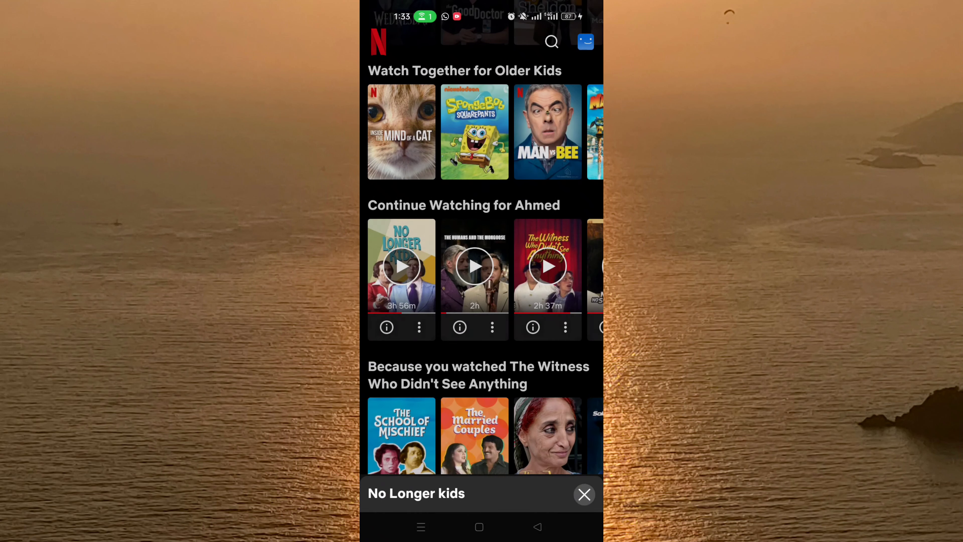
{"action": "left_click", "coordinate": [583, 494]}
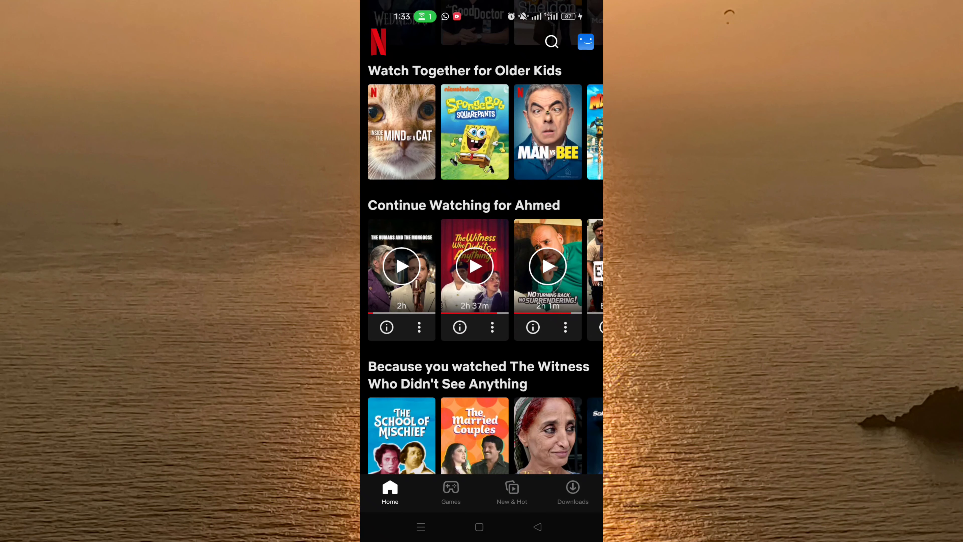